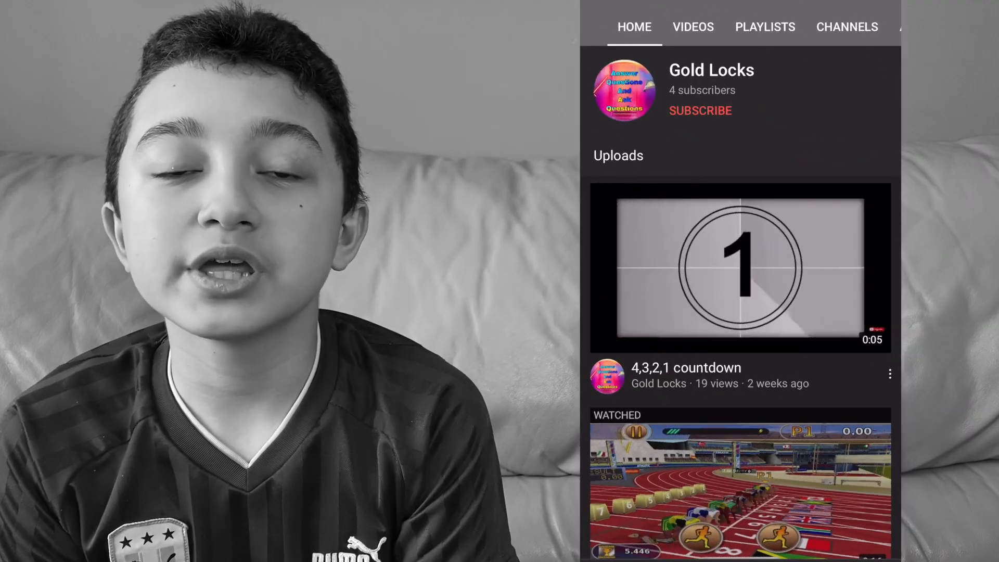
Step: Browse two YouTube channels' upload lists before moving to the KineMaster start screen
scroll("down", 3)
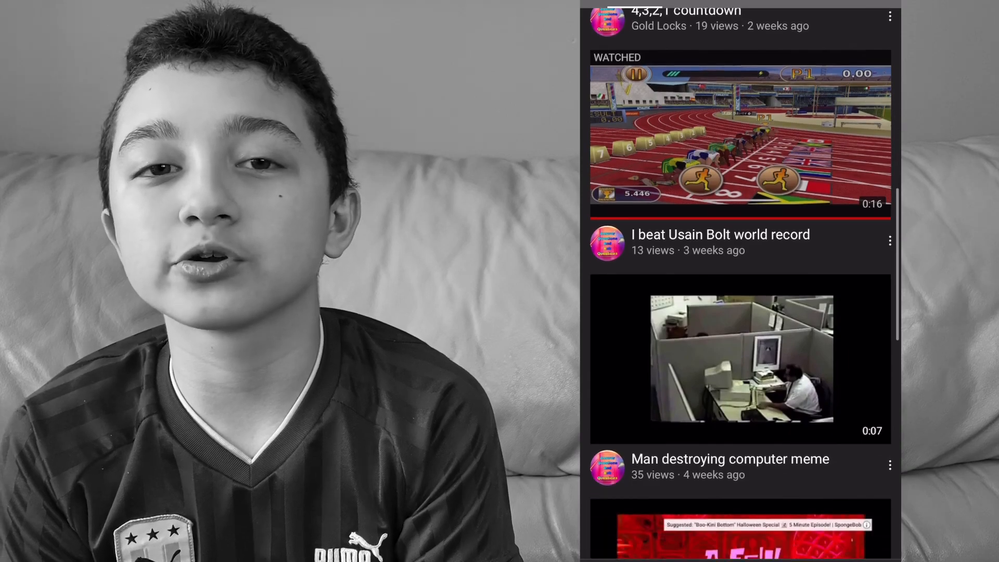
scroll("down", 3)
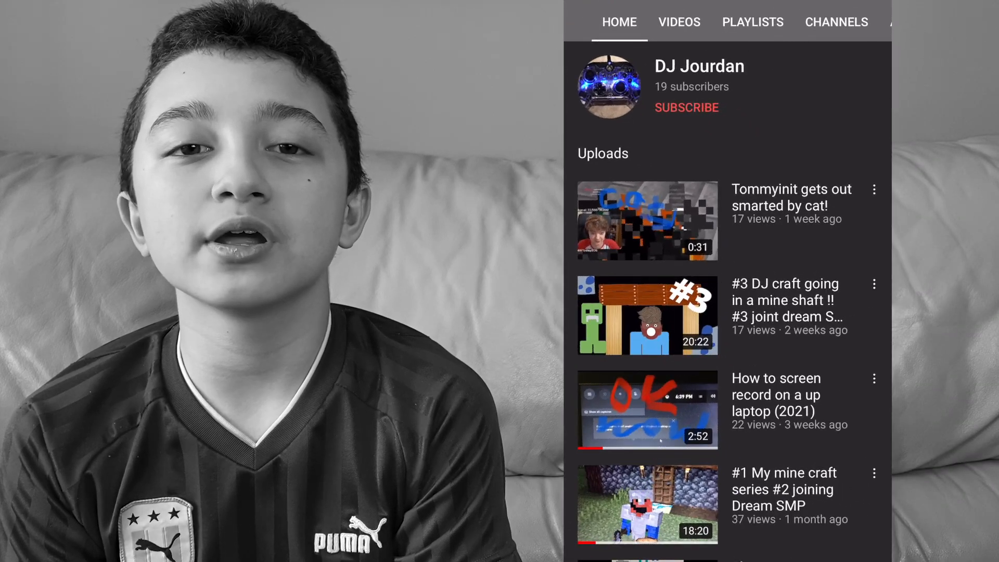
scroll("down", 3)
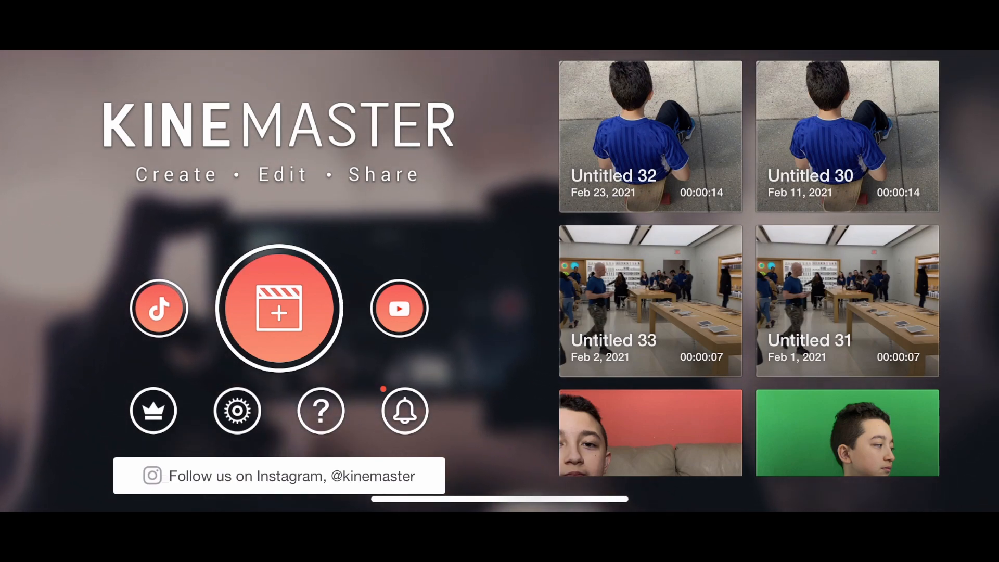
Step: Start a new project with a 4.5-second aerial city photo clip on the timeline
left_click(278, 309)
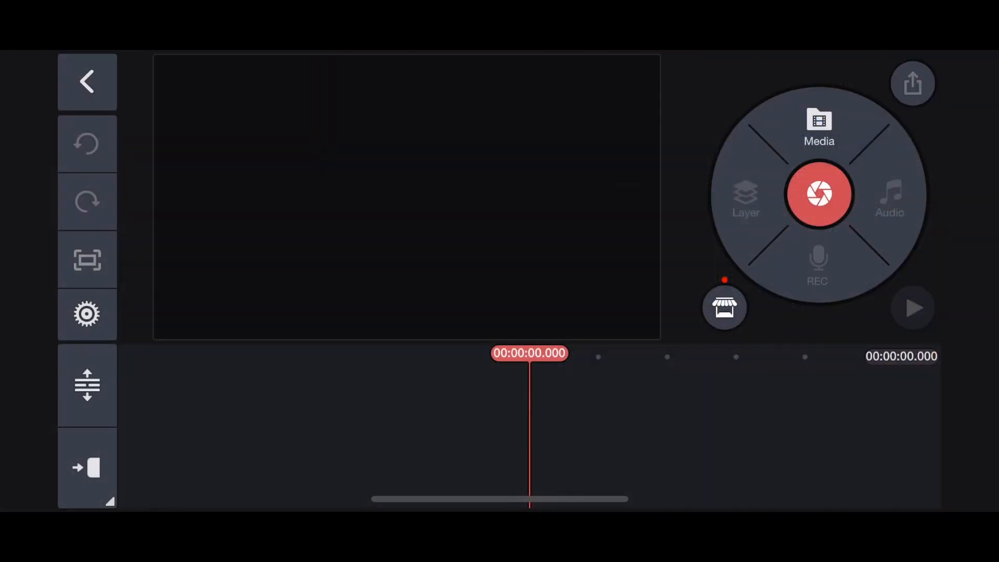
left_click(819, 127)
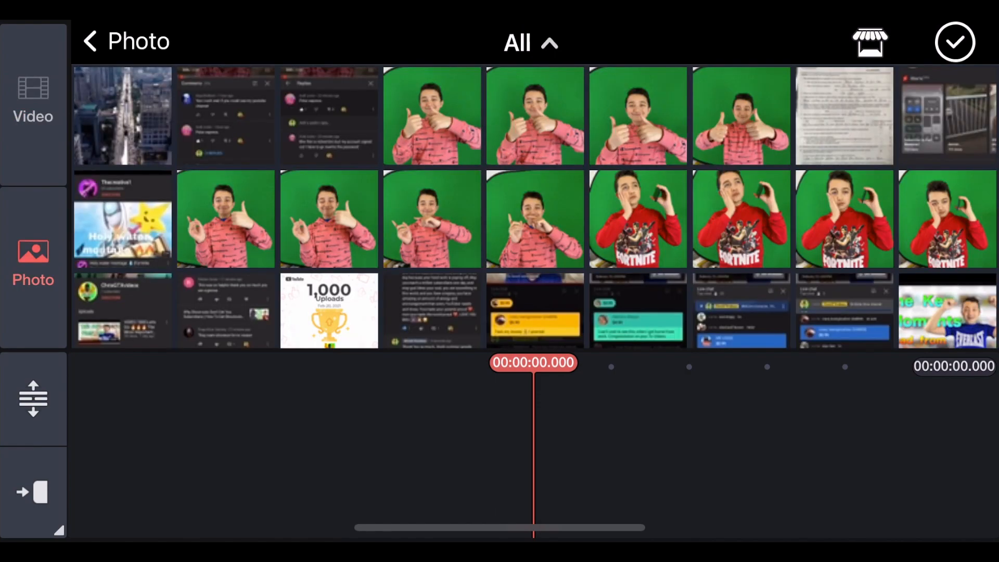
left_click(122, 115)
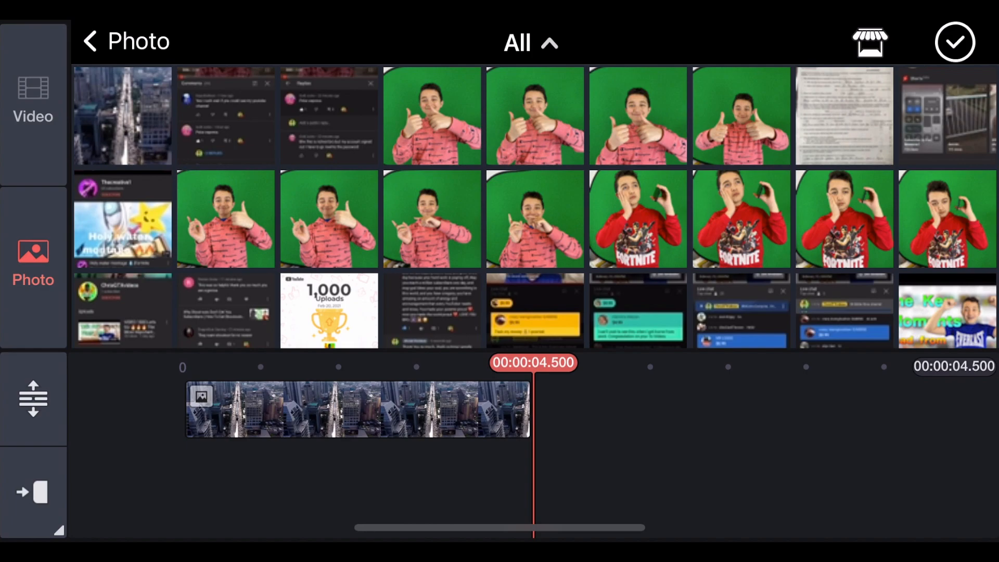
left_click(954, 42)
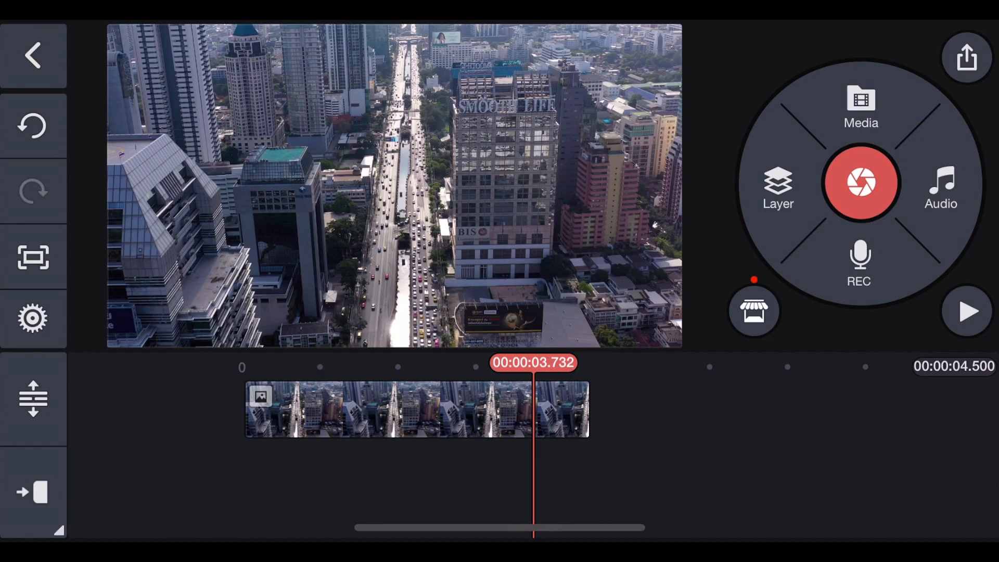
Step: Layer the green-screen skydiver video above the city photo, then start adding another media layer
left_click(776, 187)
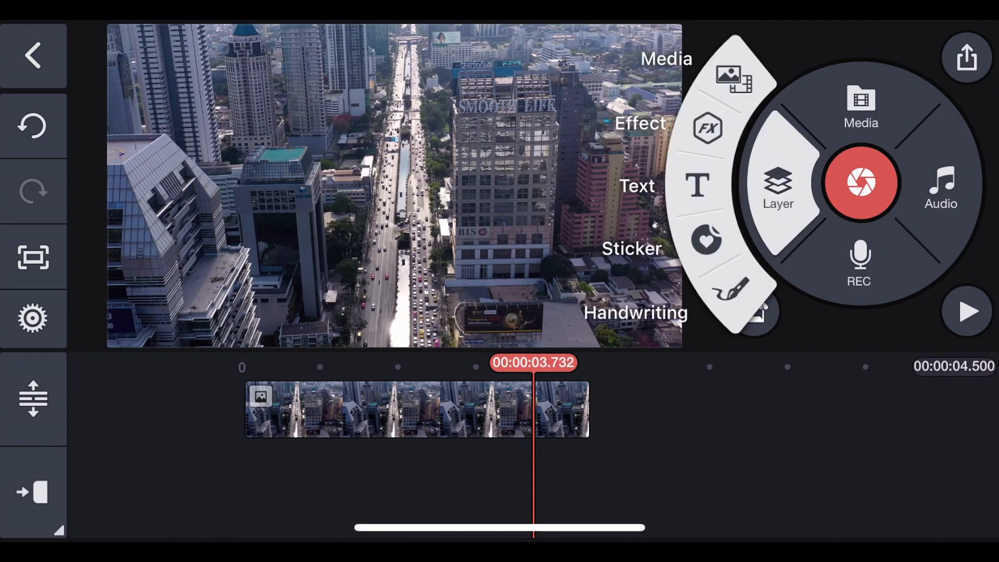
left_click(778, 185)
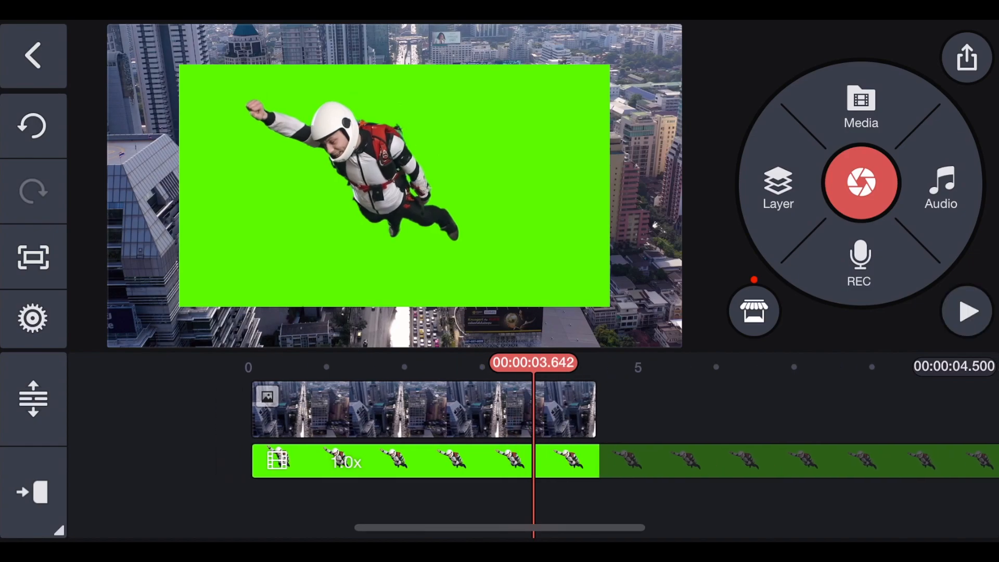
left_click(421, 461)
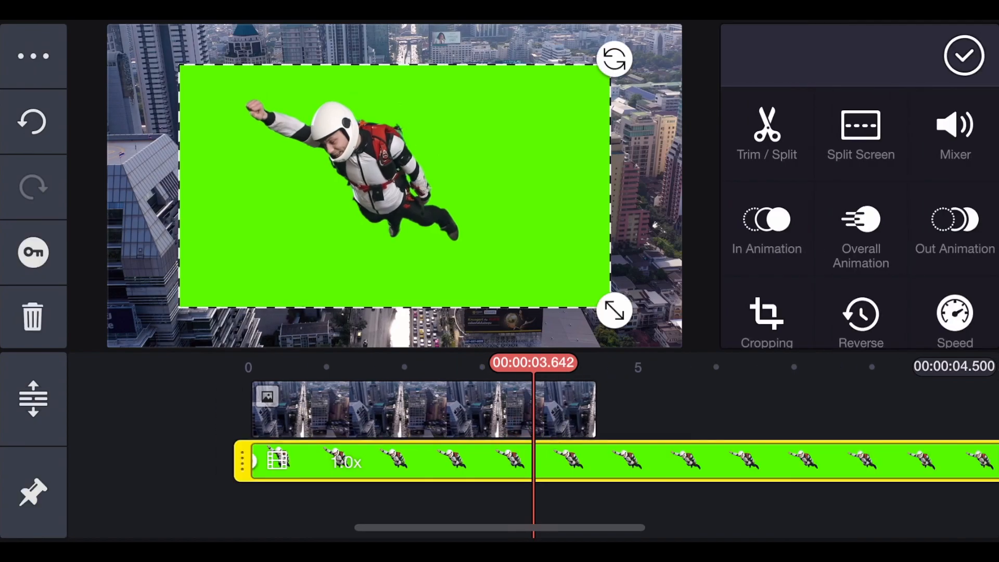
scroll("down", 3)
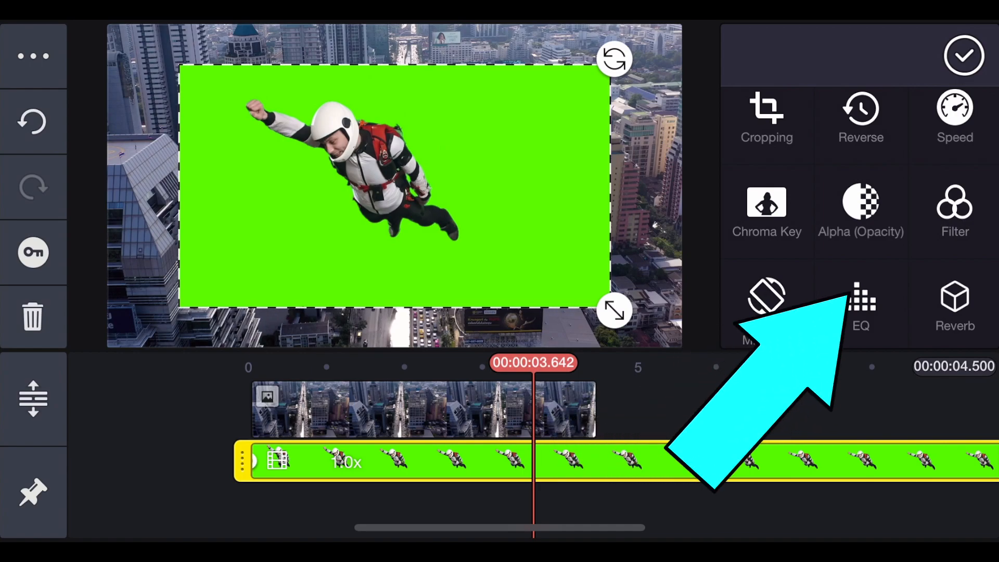
left_click(861, 211)
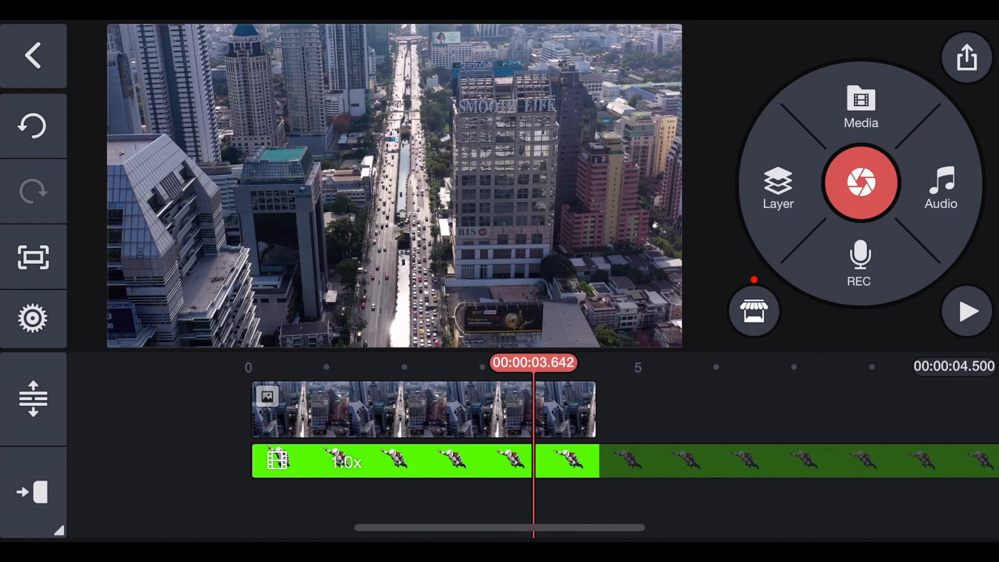
left_click(777, 187)
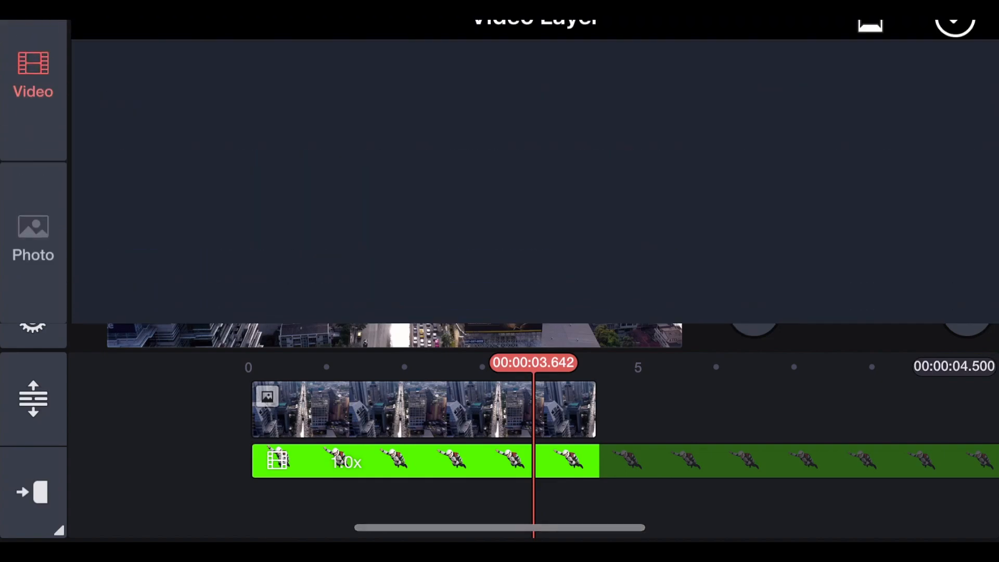
Step: Add a duplicate city photo layer at 23% opacity and bring up its cropping settings
left_click(33, 77)
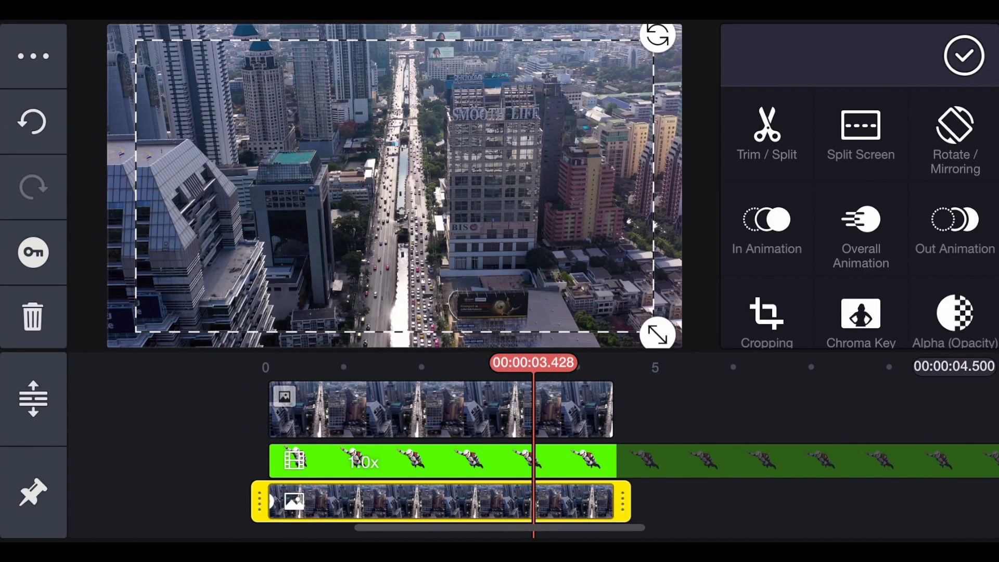
scroll("down", 3)
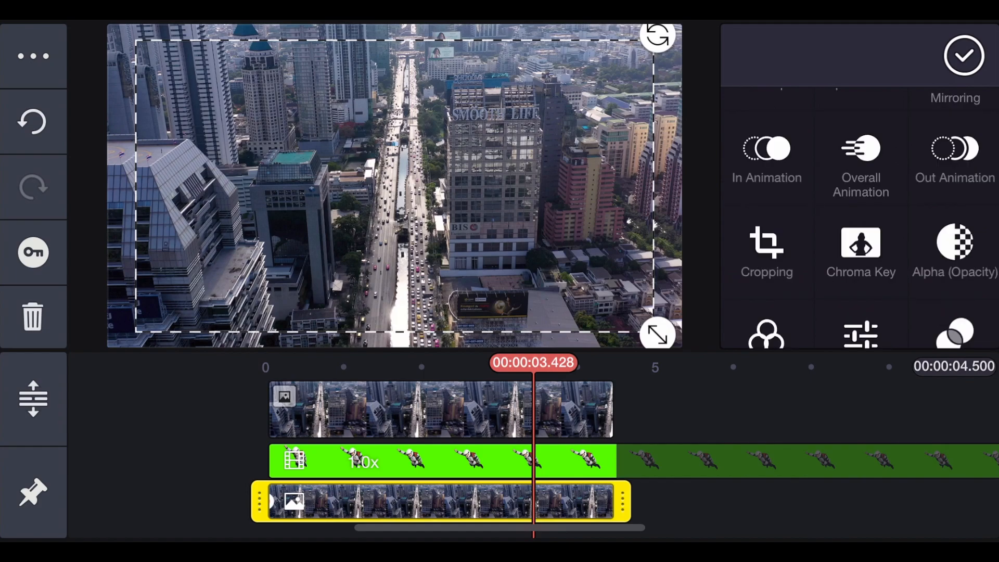
left_click(954, 248)
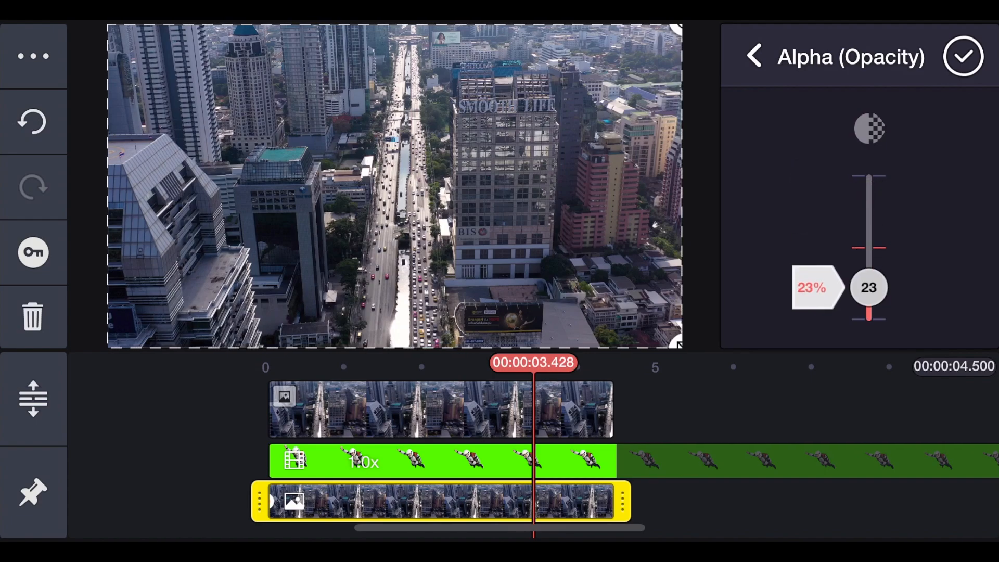
left_click(963, 57)
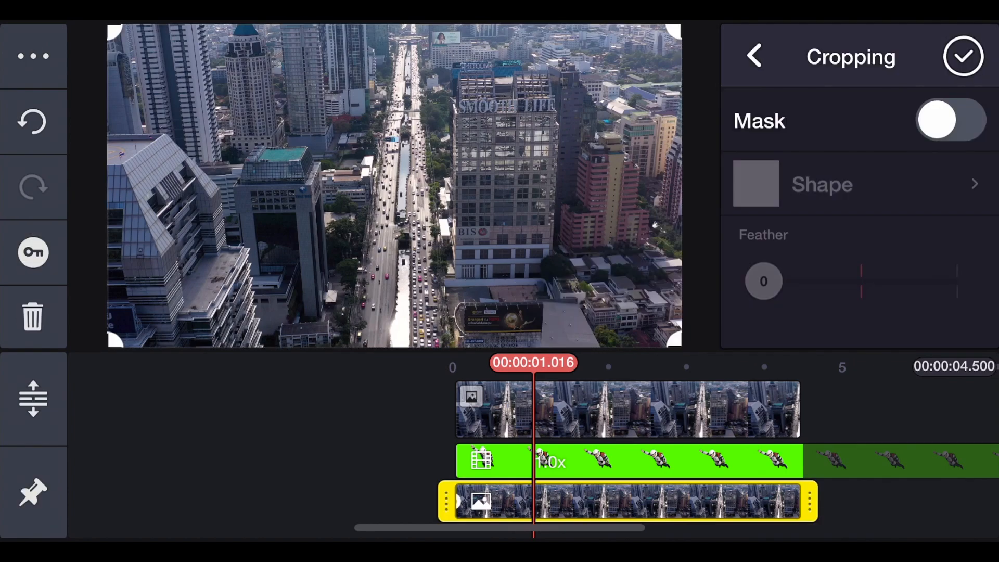
Step: Turn on a mask framing the central tower on the top photo layer, then select the skydiver
left_click(949, 120)
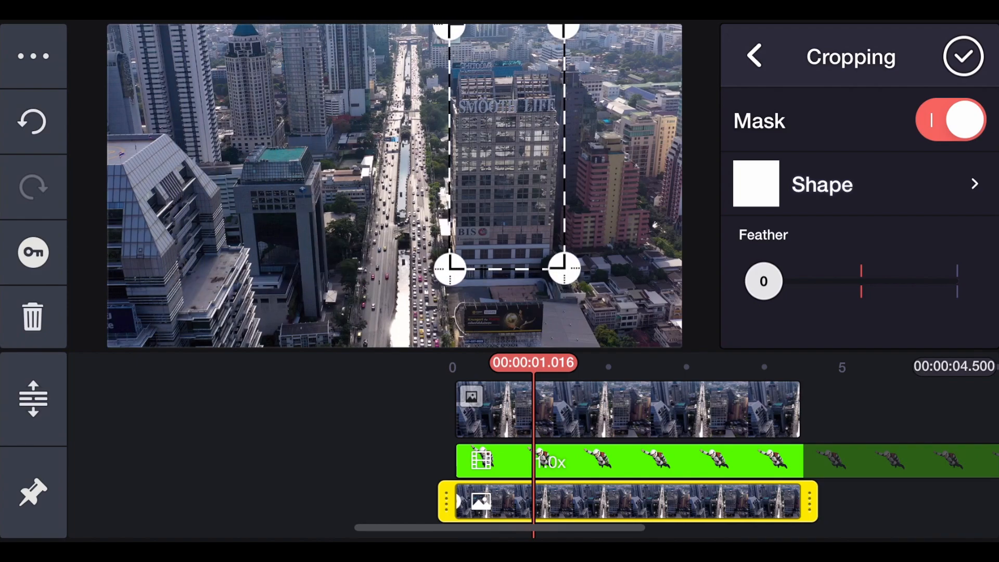
left_click(962, 57)
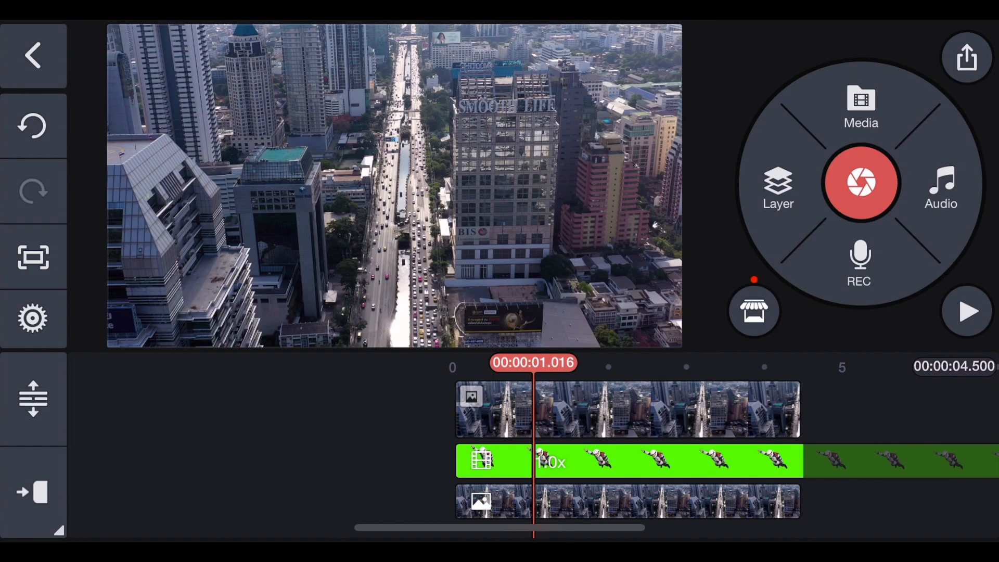
left_click(627, 461)
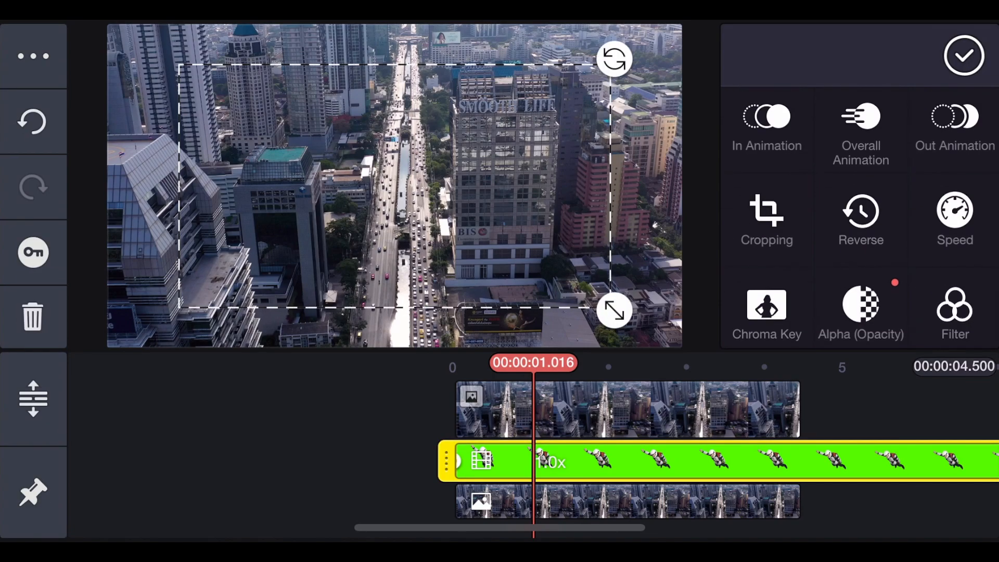
Step: View the skydiver layer's opacity setting, then switch to its Chroma Key settings
left_click(861, 313)
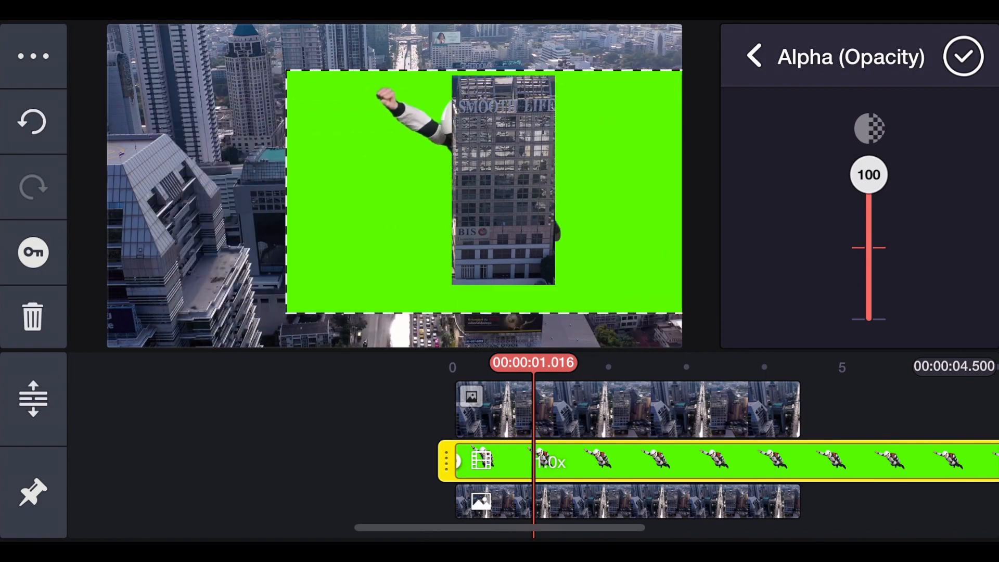
left_click(753, 56)
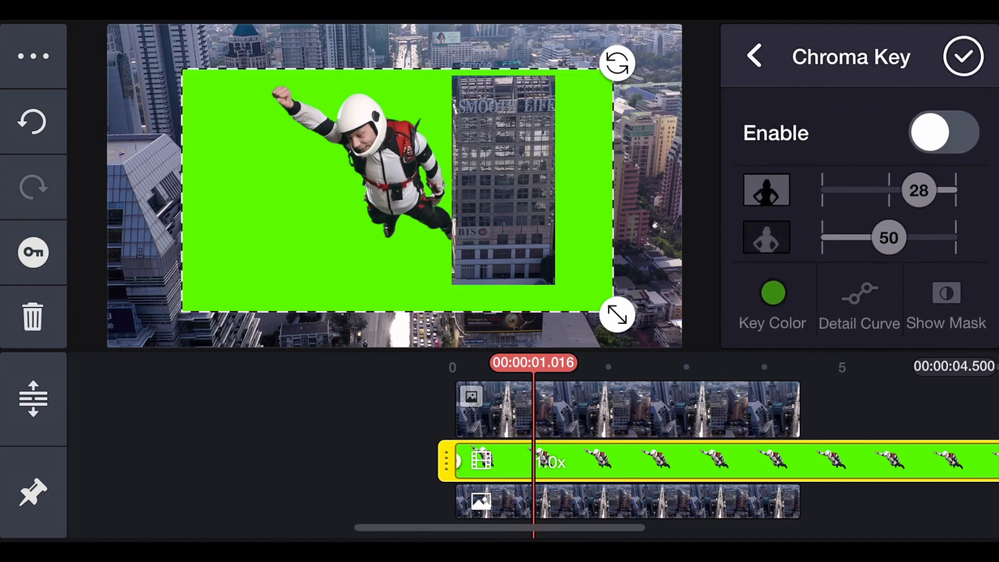
Step: Key out the skydiver's green background, shift him right beside the building, and open keyframes
left_click(943, 132)
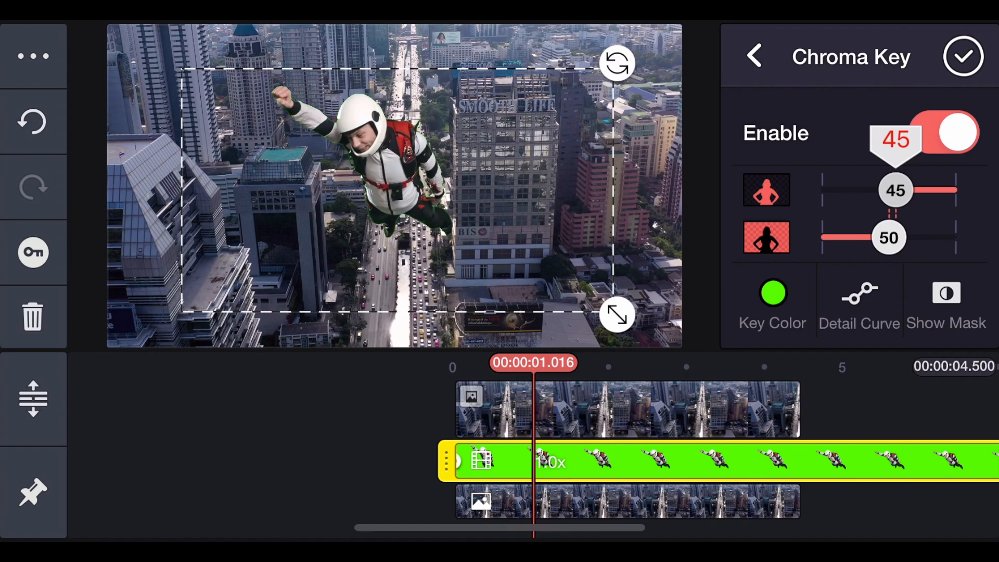
left_click_drag(897, 190, 911, 190)
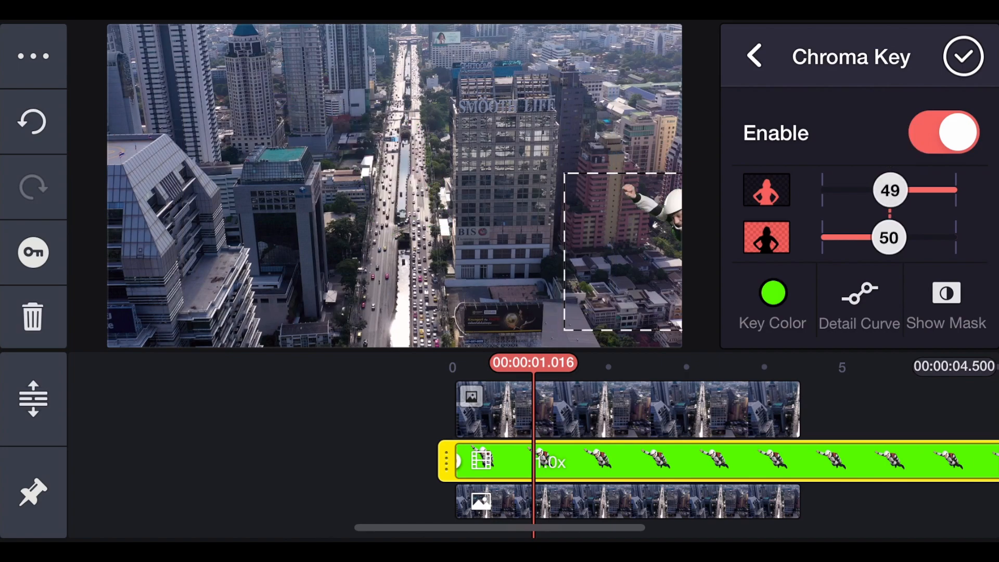
left_click(755, 56)
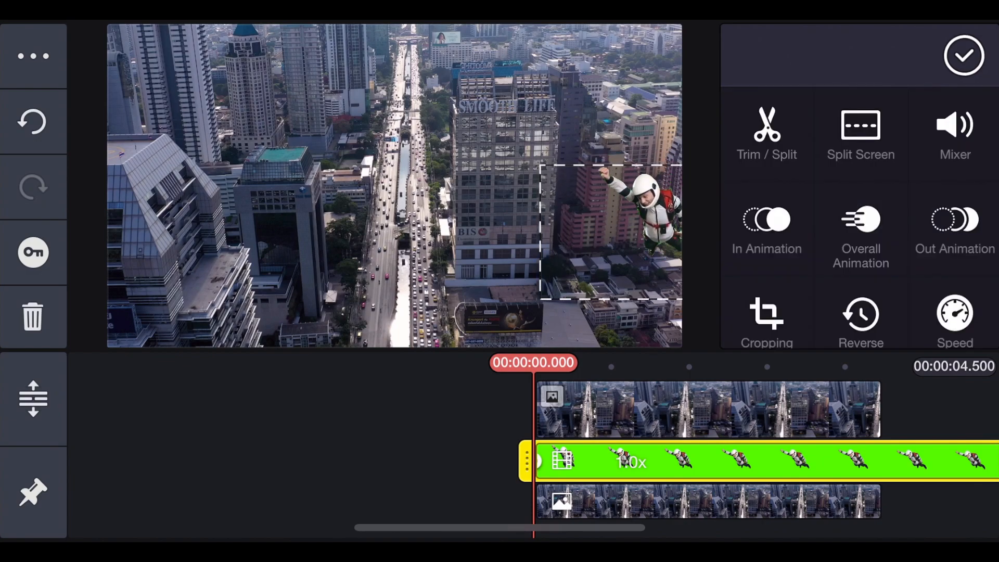
left_click(860, 233)
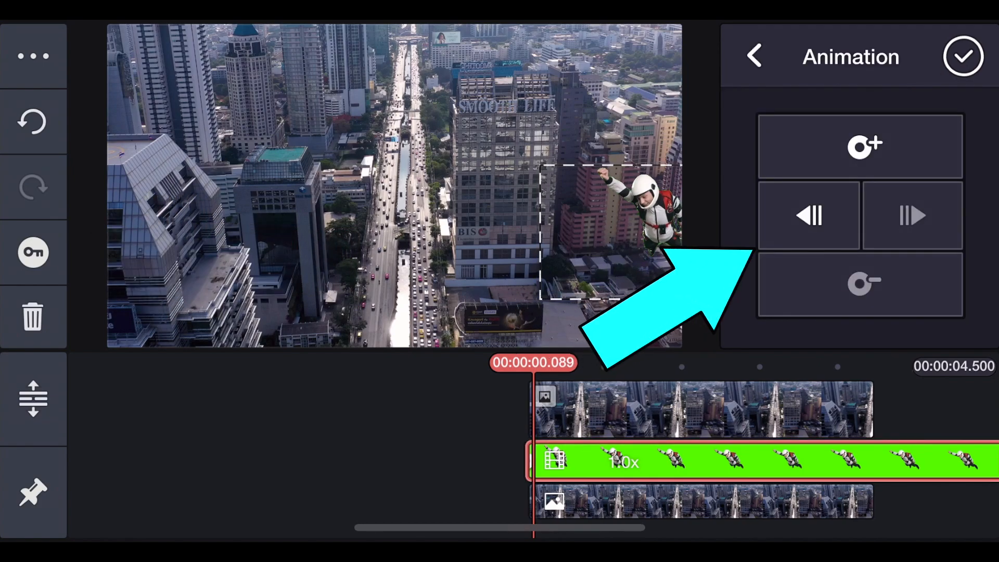